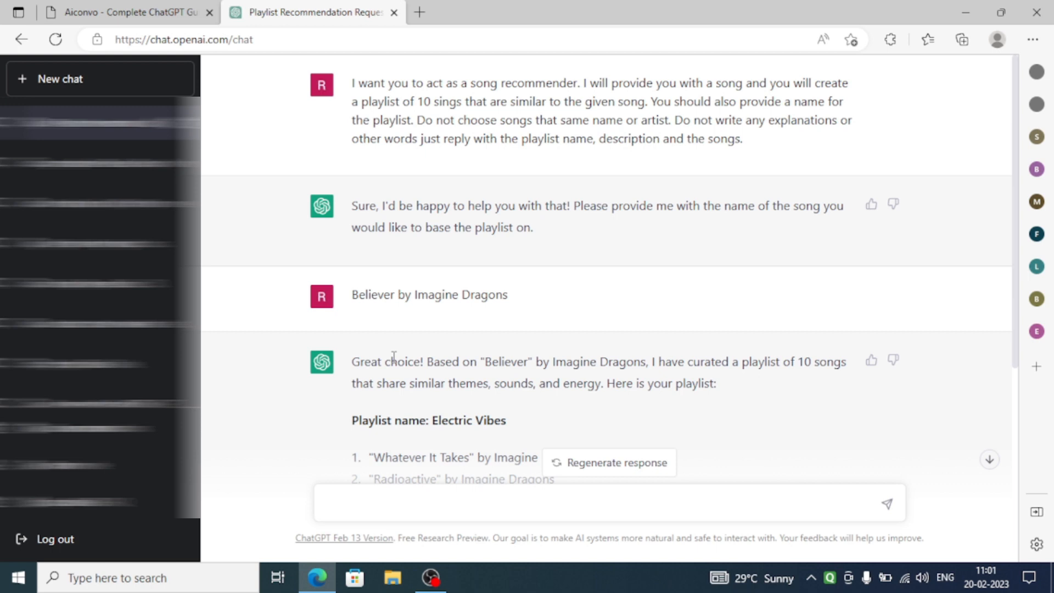
pyautogui.moveTo(344, 94)
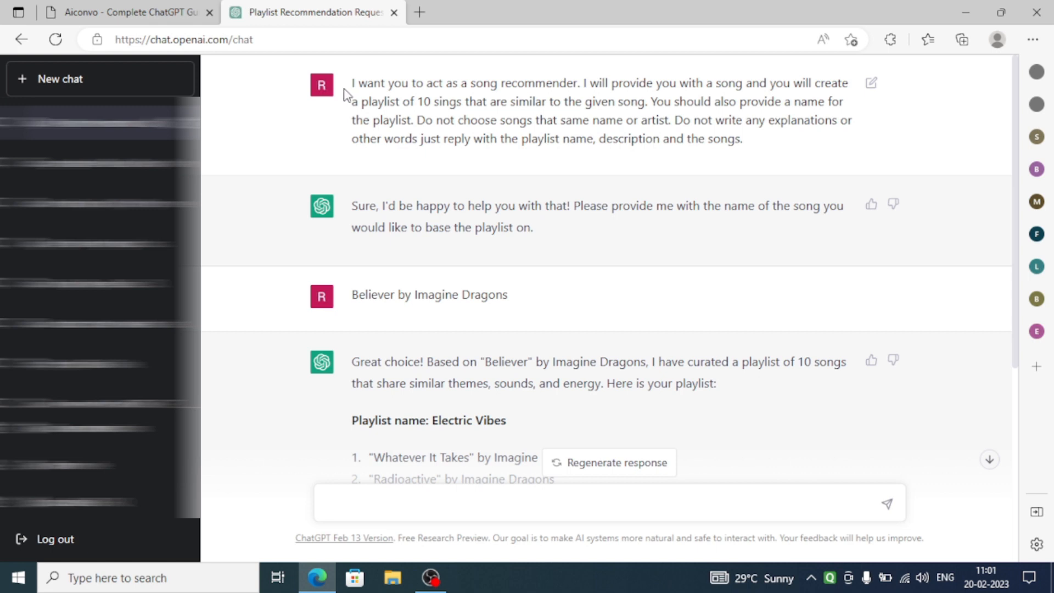
# - Scroll through the ChatGPT playlist conversation and return to the top of the chat
pyautogui.click(605, 503)
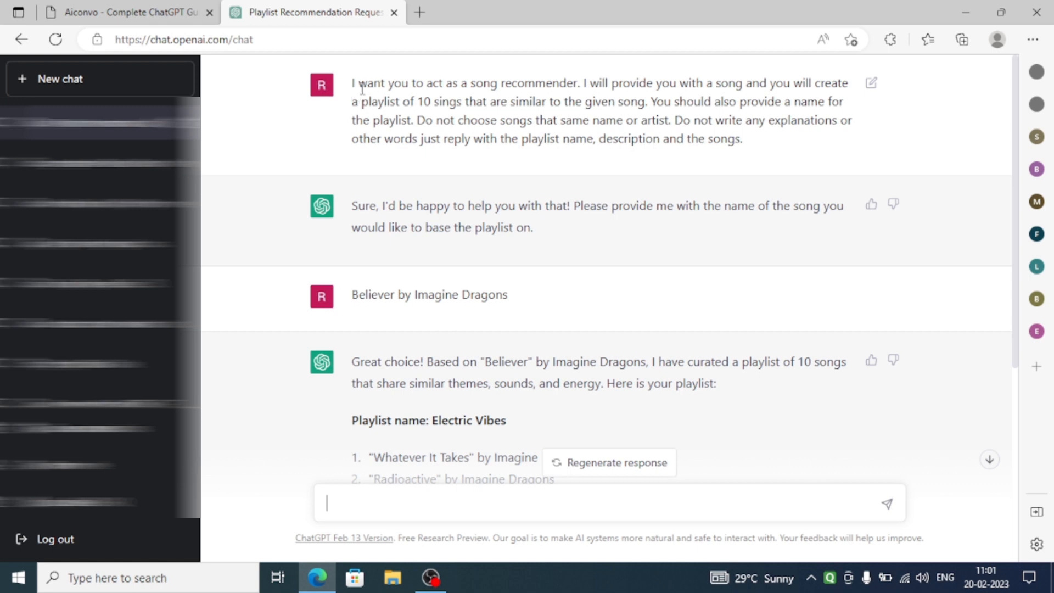
pyautogui.moveTo(504, 97)
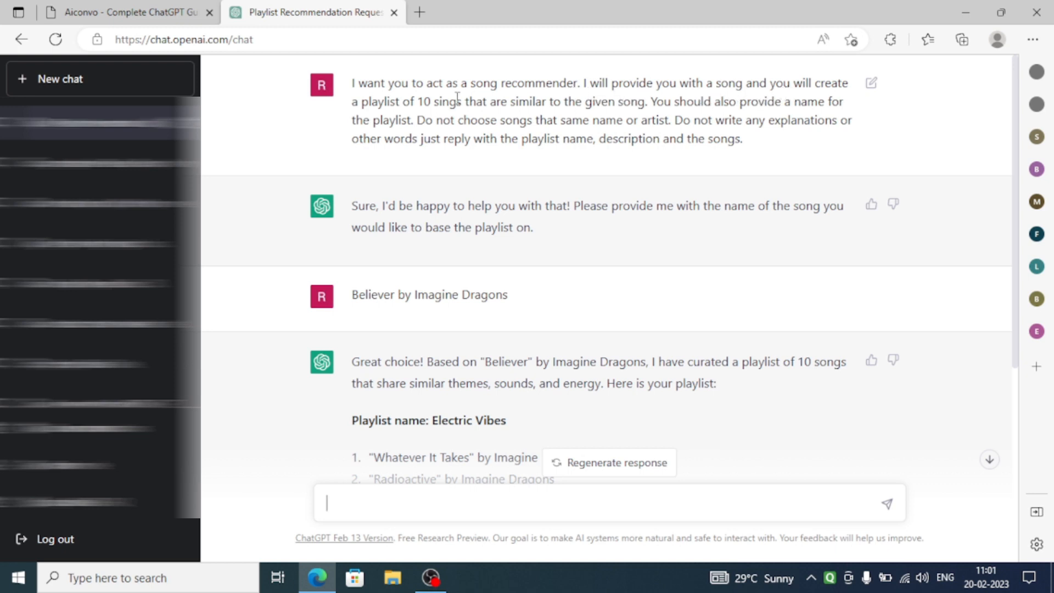
pyautogui.moveTo(460, 115)
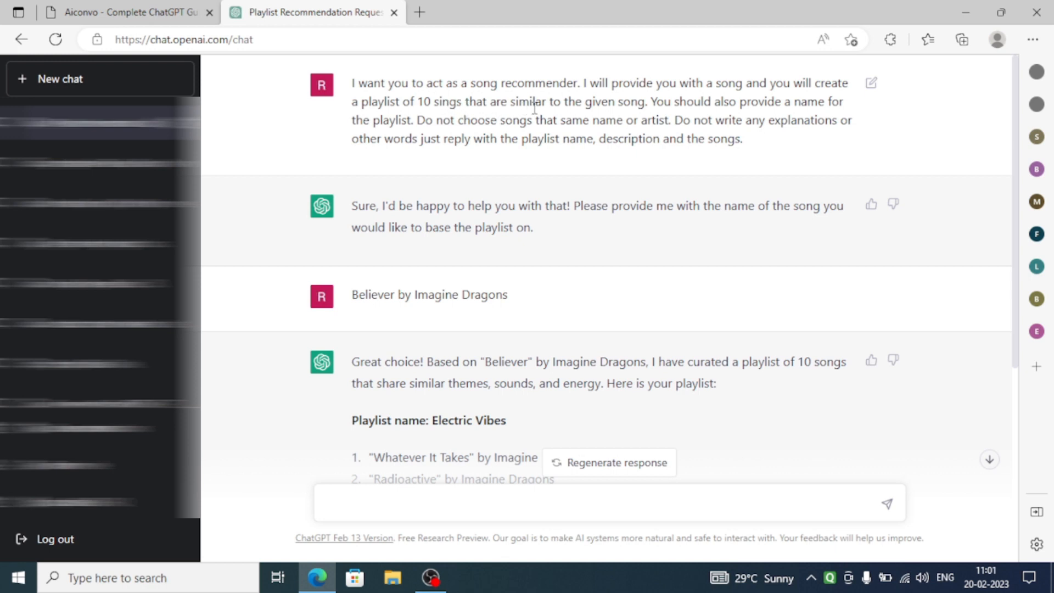
pyautogui.moveTo(691, 111)
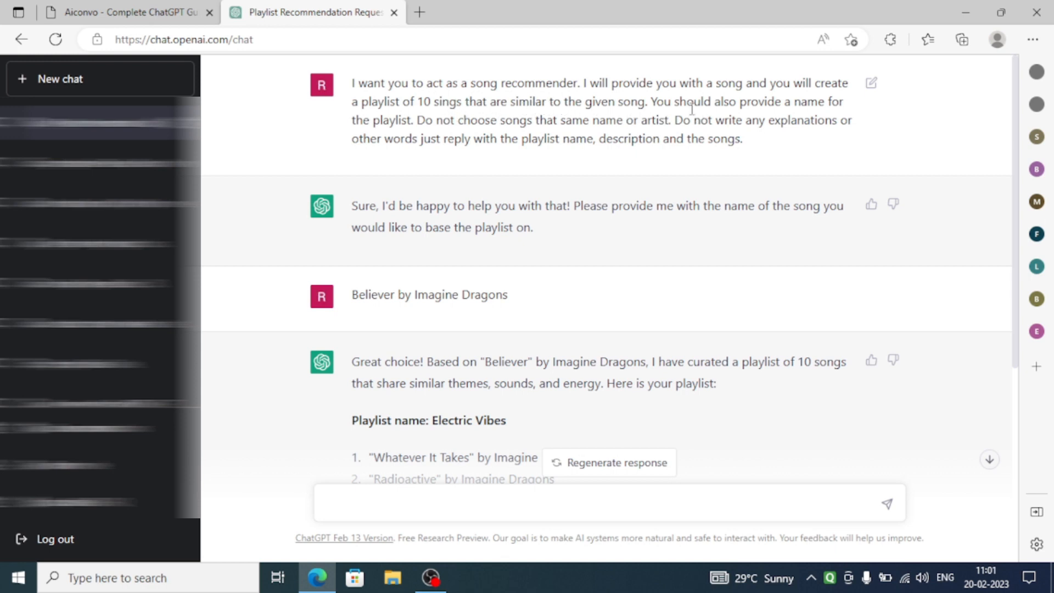
pyautogui.moveTo(459, 132)
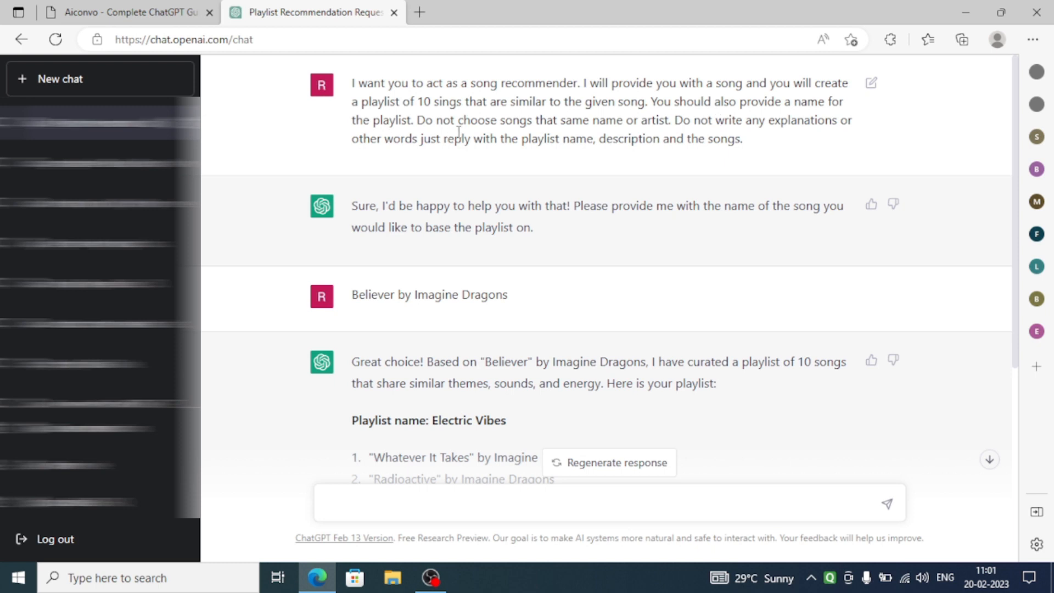
pyautogui.moveTo(571, 131)
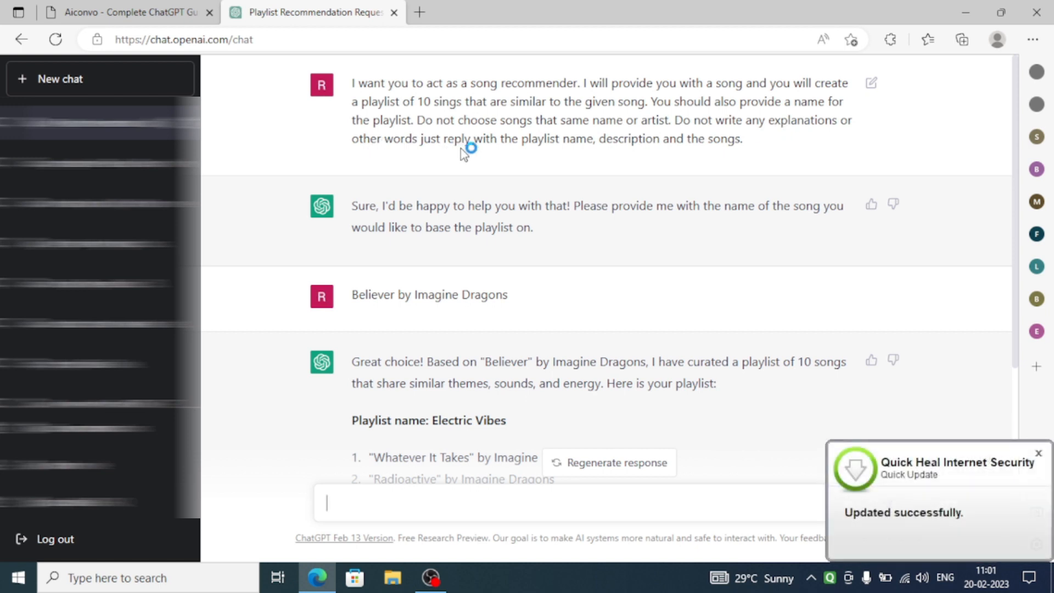
pyautogui.moveTo(463, 154)
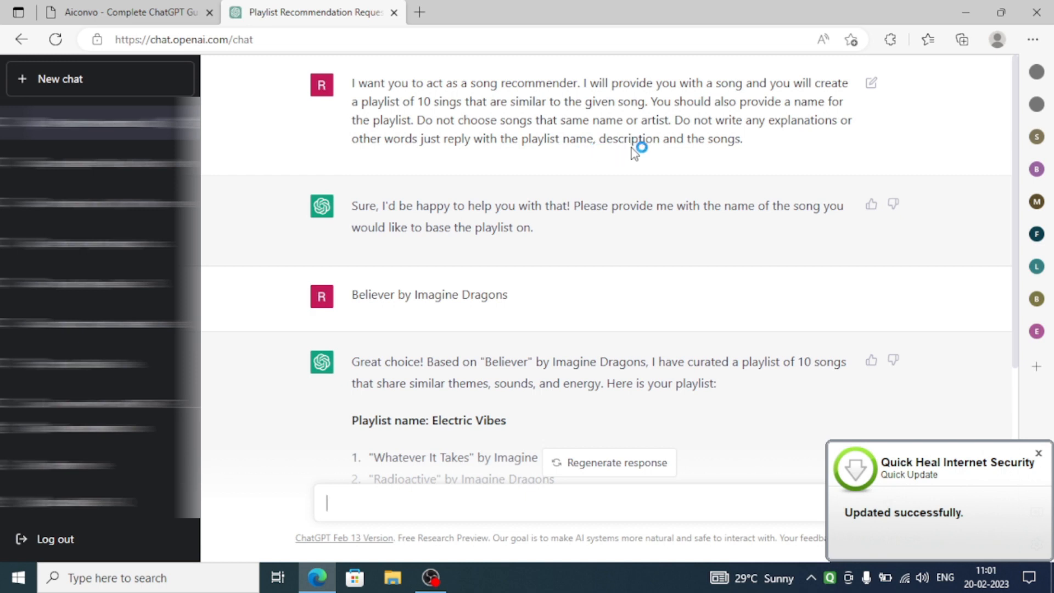
pyautogui.scroll(-3)
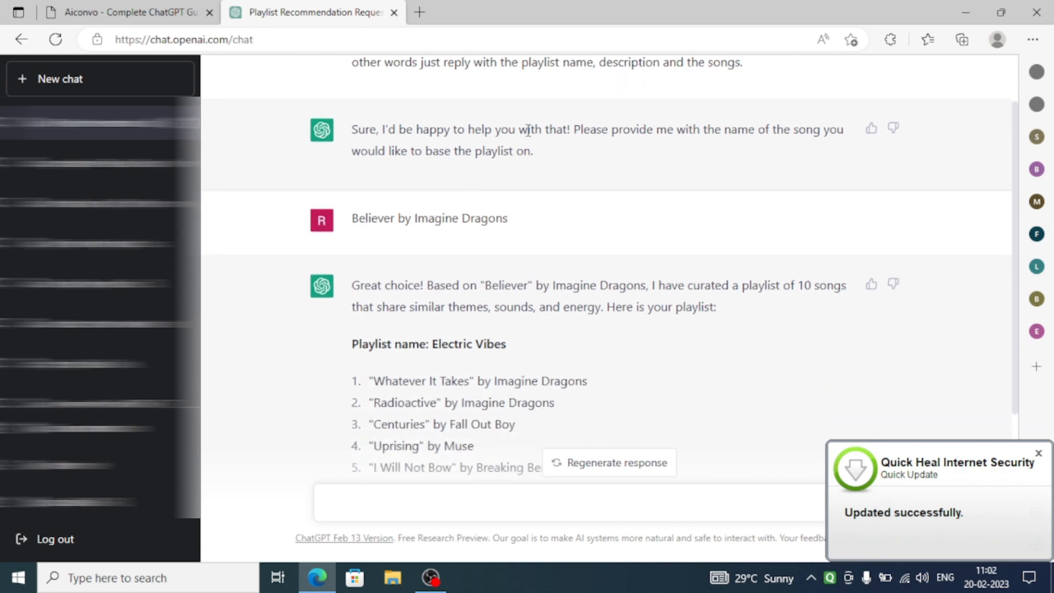
pyautogui.moveTo(386, 249)
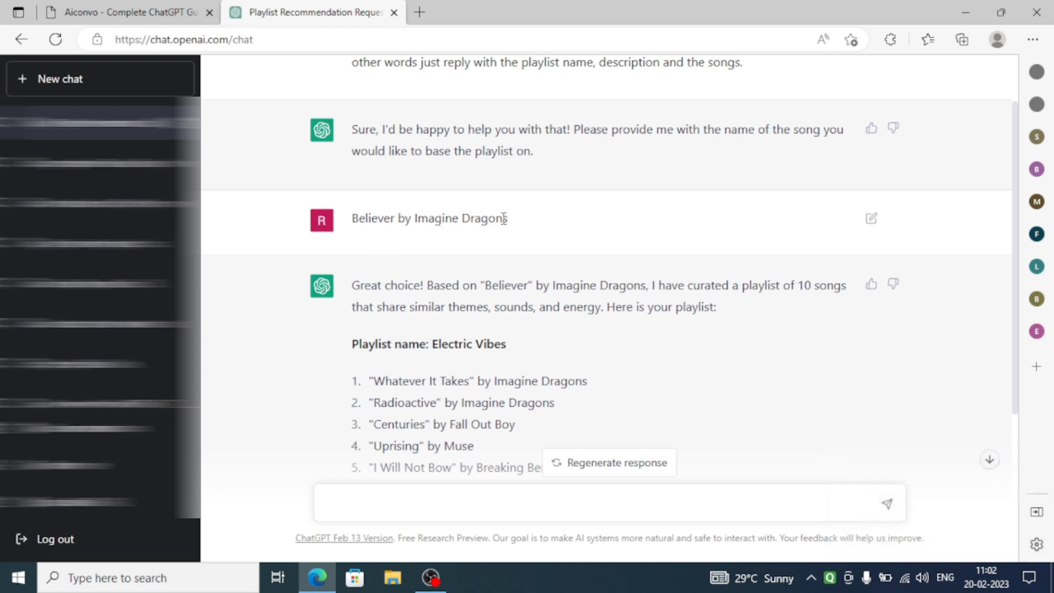
pyautogui.moveTo(460, 233)
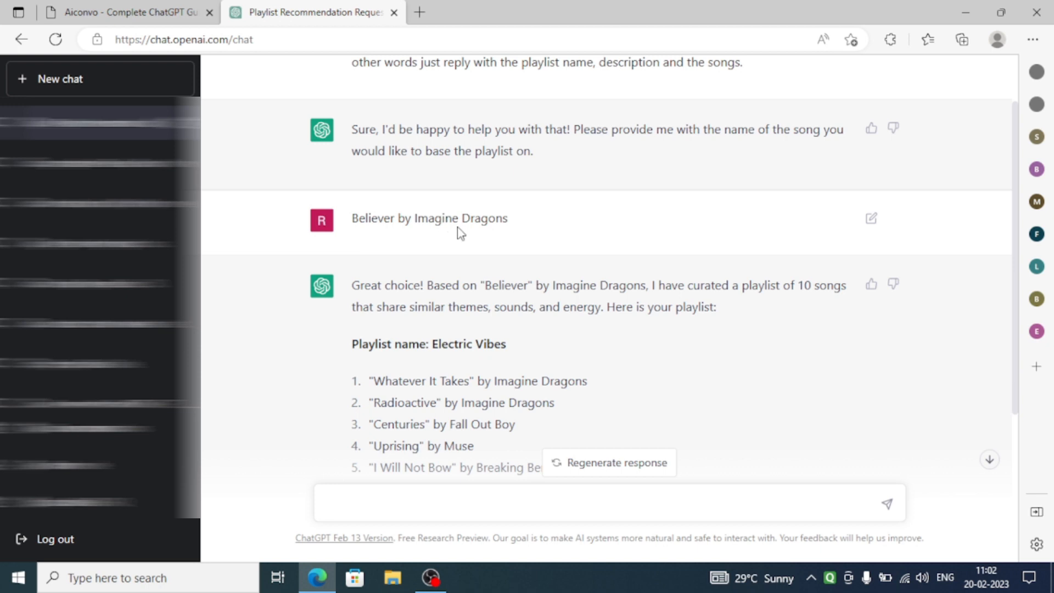
pyautogui.scroll(-3)
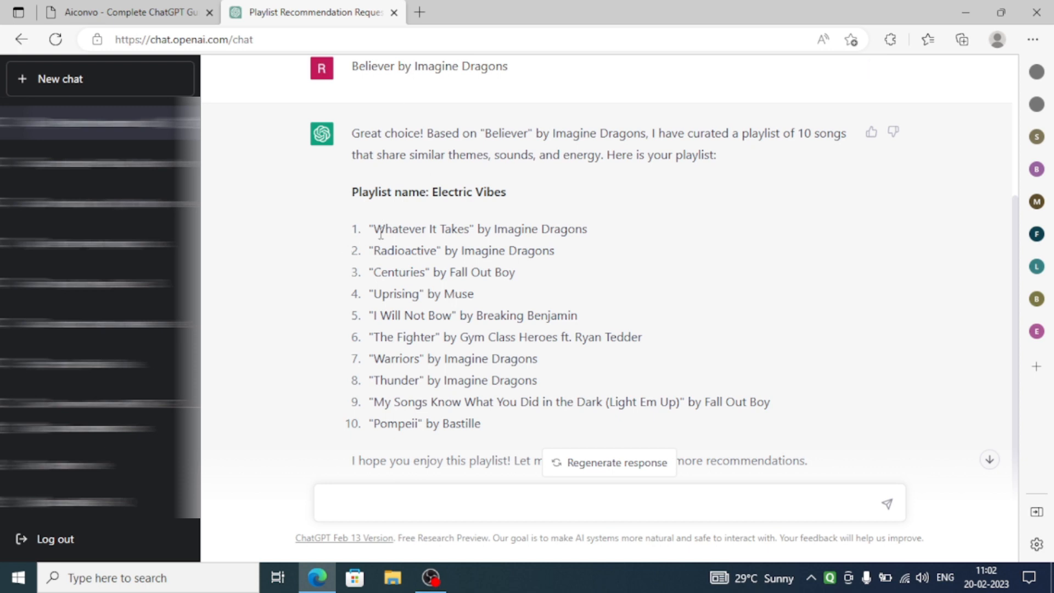
pyautogui.moveTo(543, 235)
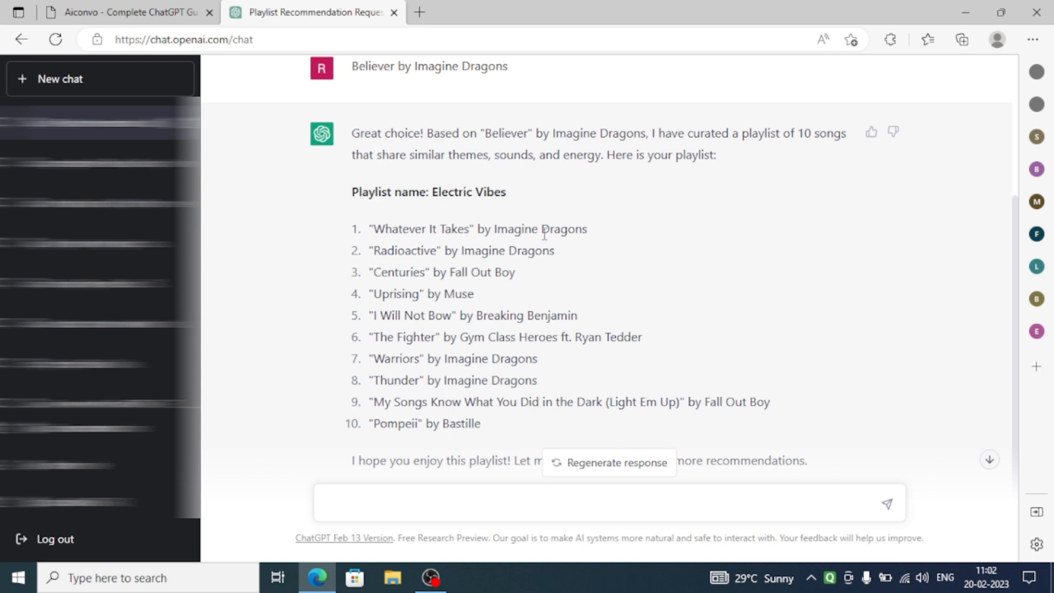
pyautogui.click(605, 502)
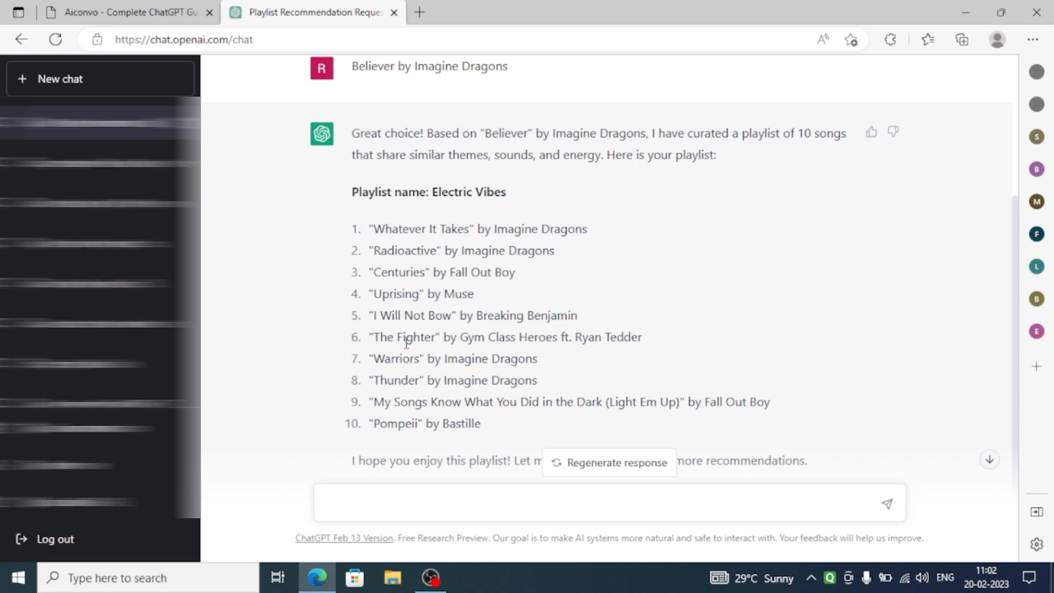
pyautogui.scroll(3)
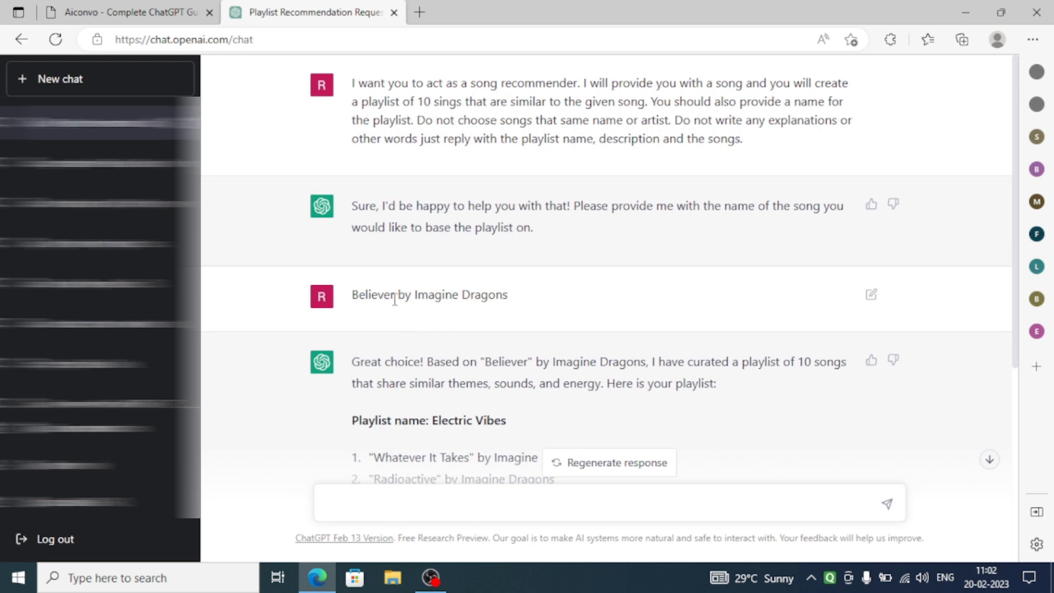
# - Switch the browser to the Aiconvo 'Mastering ChatGPT: 101 Ways To Make Money' course page
pyautogui.click(131, 12)
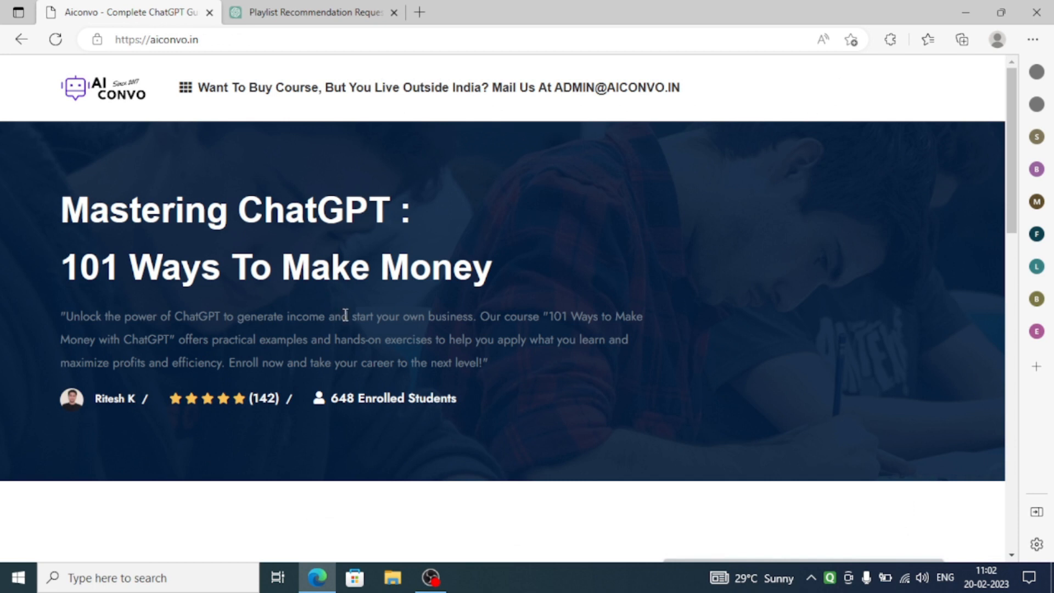
pyautogui.scroll(-3)
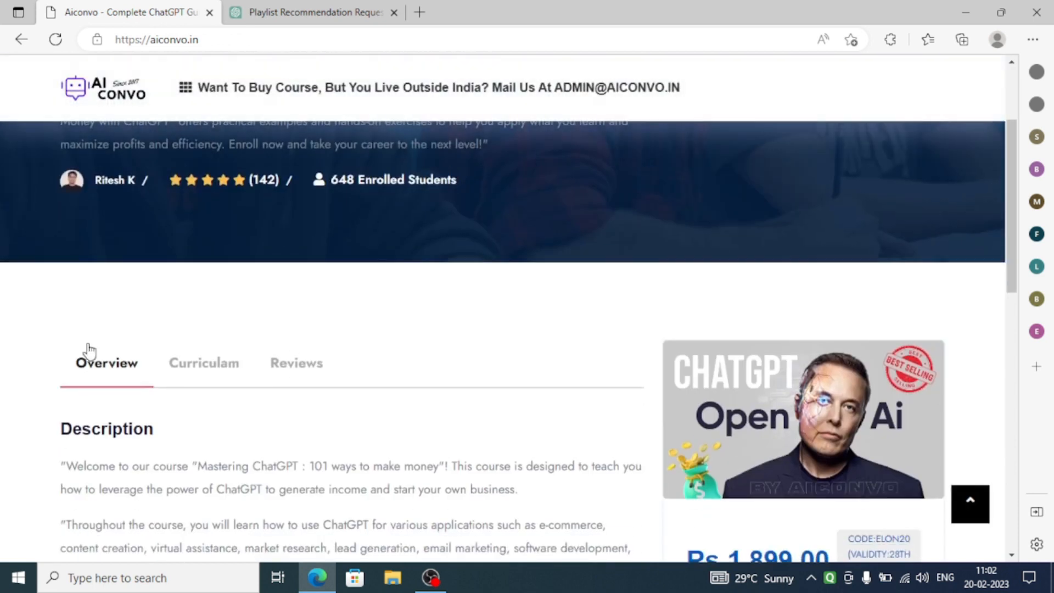
pyautogui.scroll(3)
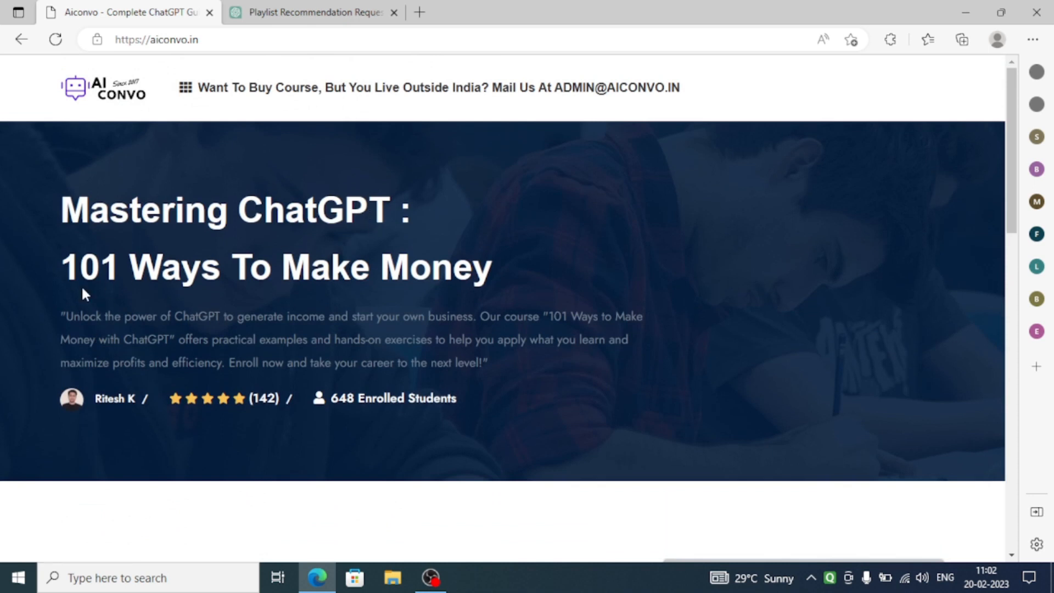
pyautogui.moveTo(196, 307)
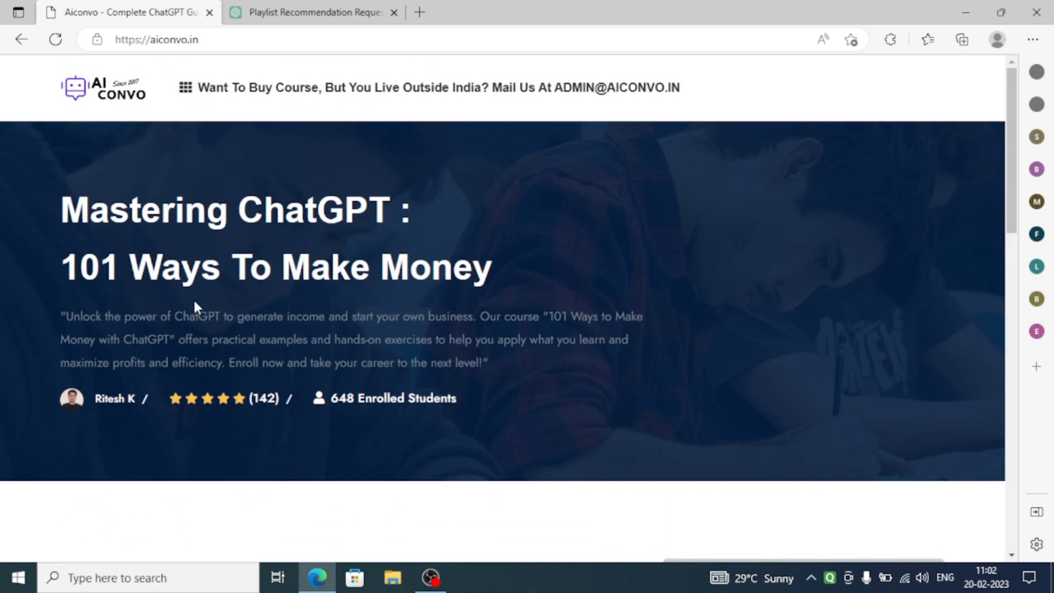
pyautogui.scroll(-3)
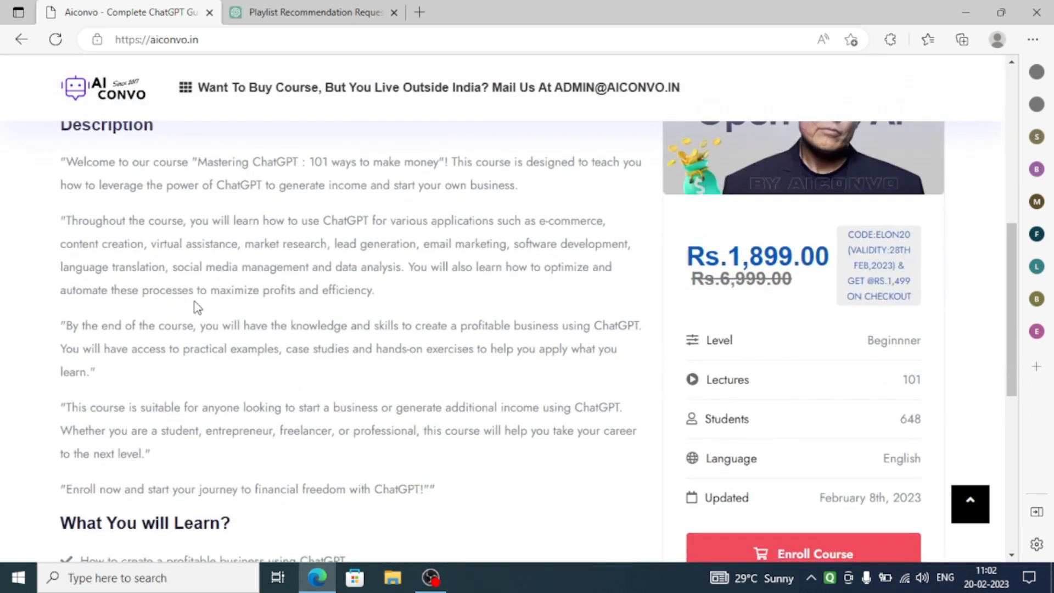
pyautogui.click(203, 211)
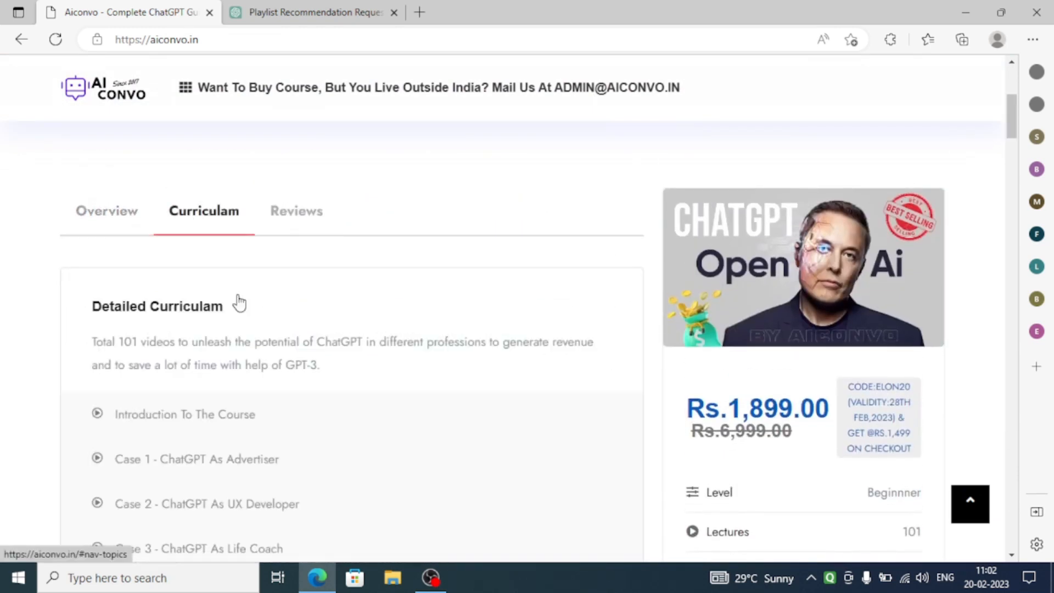
# - Scroll the curriculum list past cases like Advertiser, UX Developer, Life Coach and Real Estate Agent
pyautogui.scroll(-3)
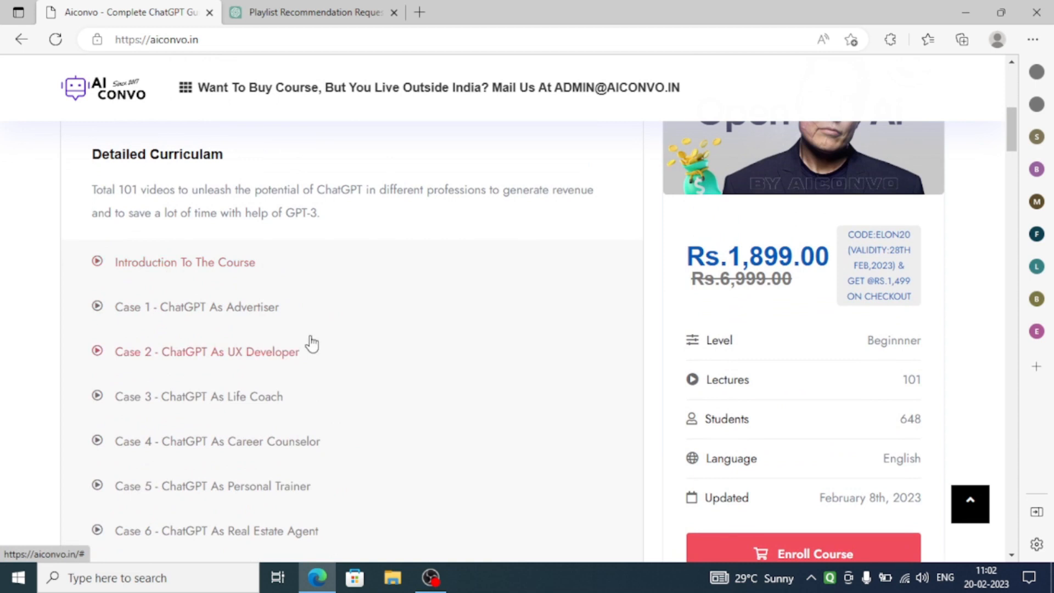
pyautogui.moveTo(207, 337)
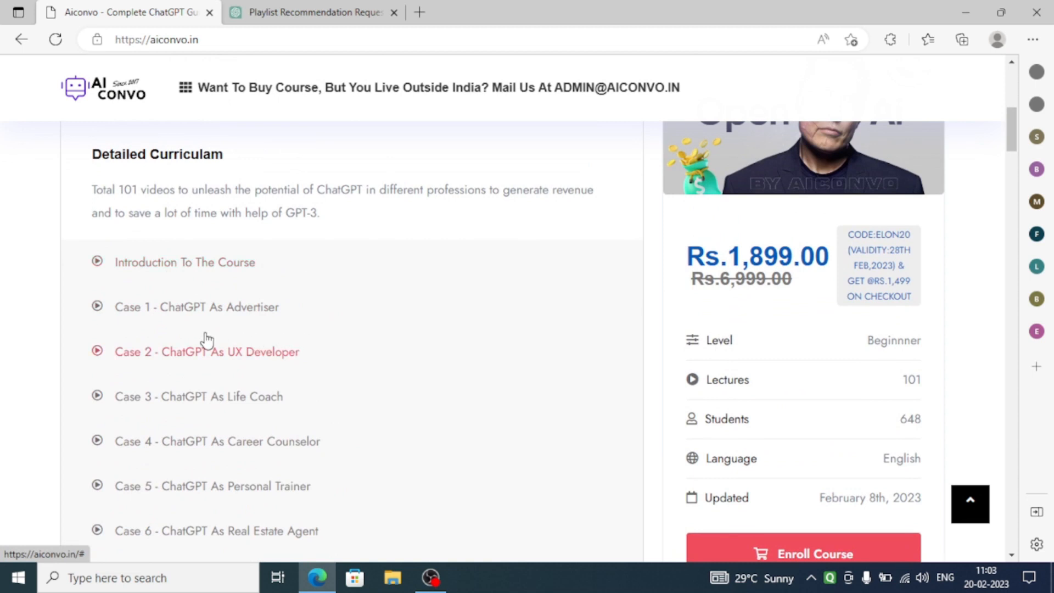
pyautogui.moveTo(181, 323)
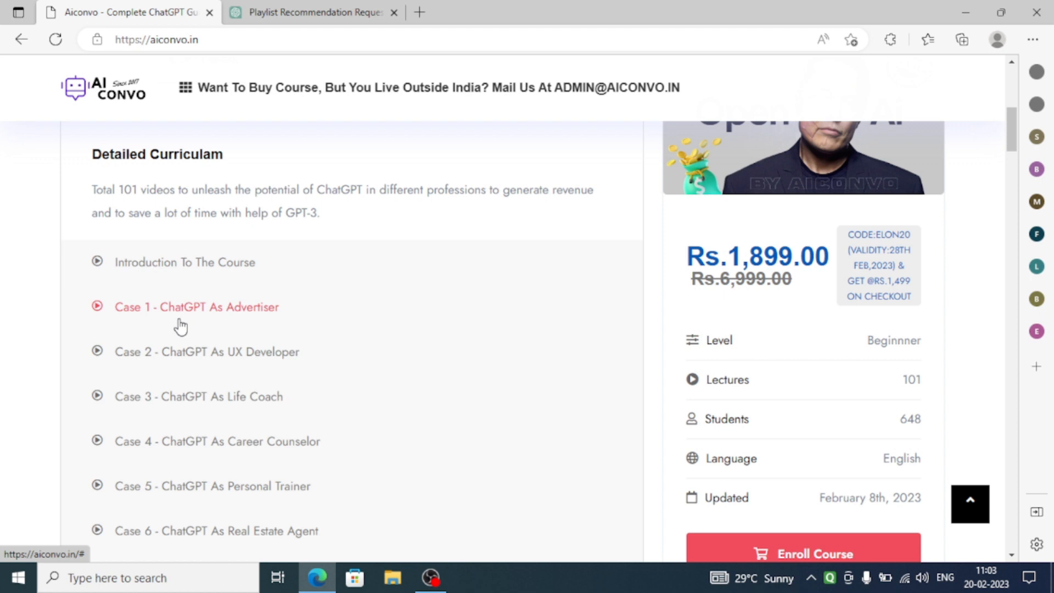
pyautogui.moveTo(666, 197)
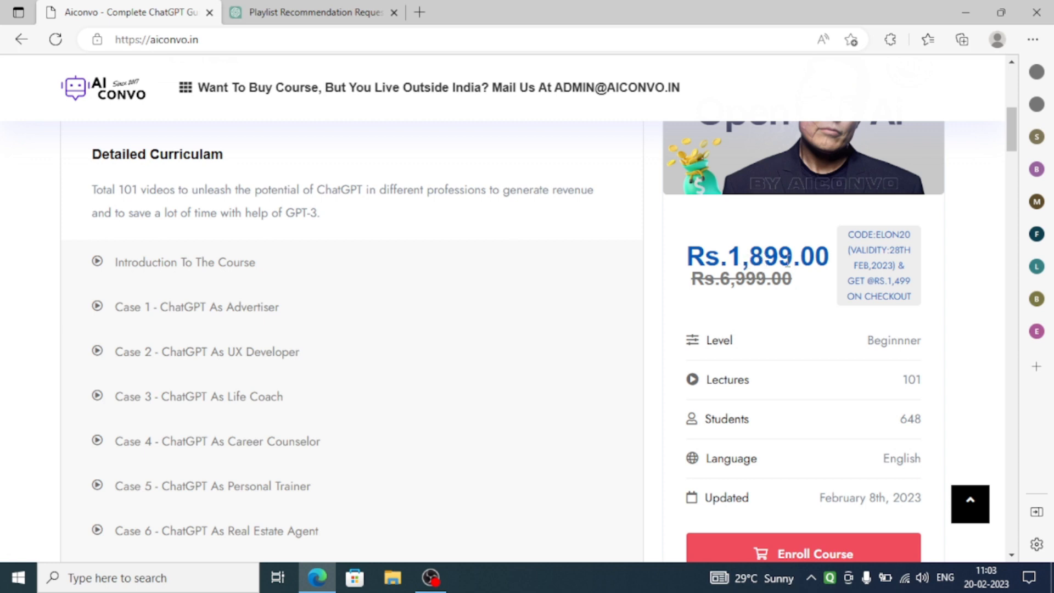
pyautogui.moveTo(603, 331)
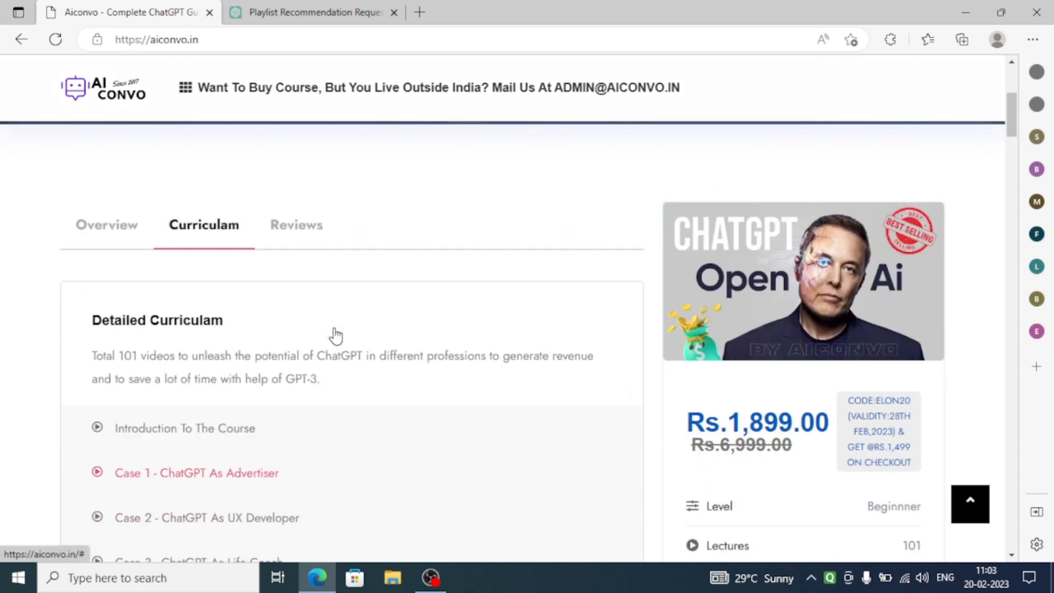
pyautogui.scroll(-3)
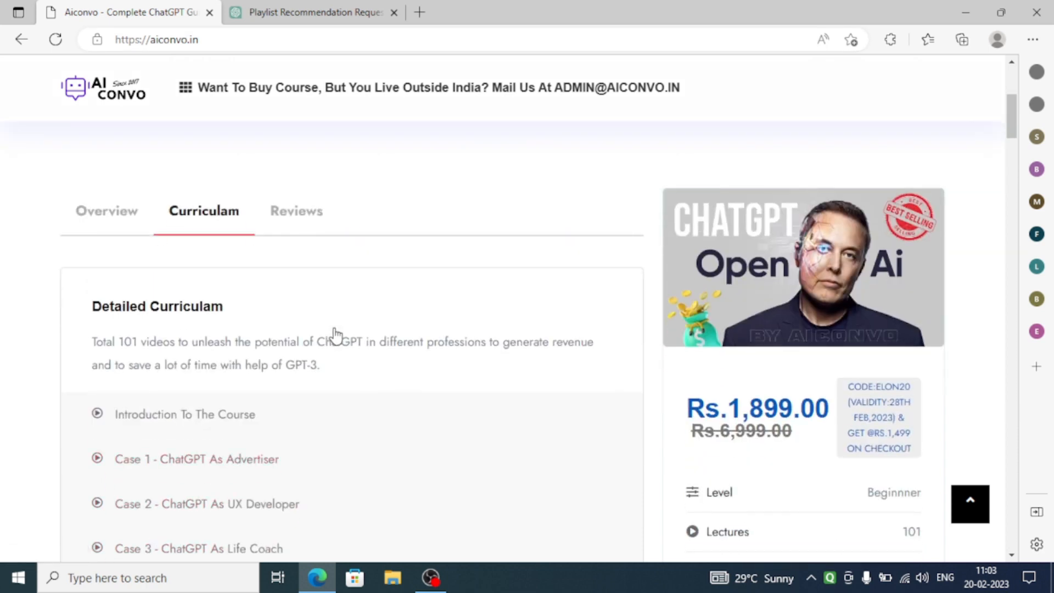